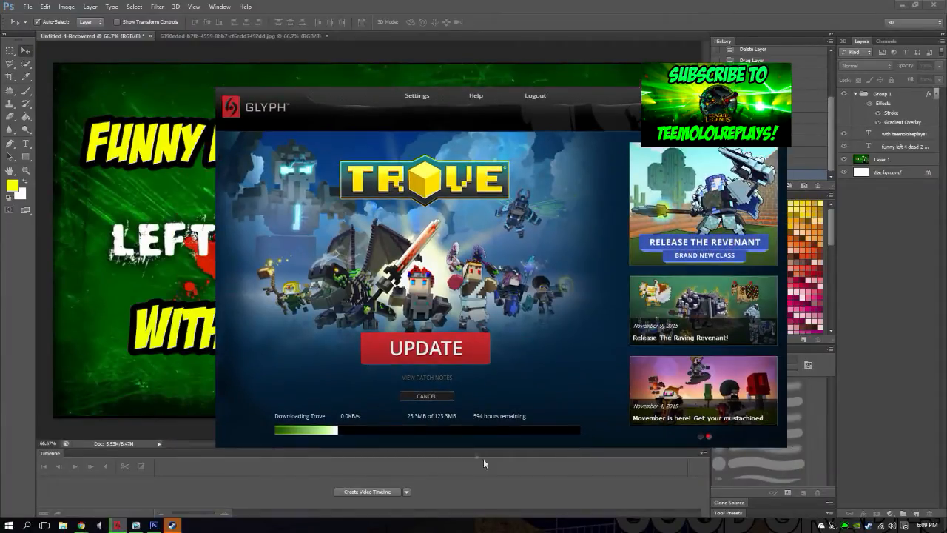
mouse_move(462, 439)
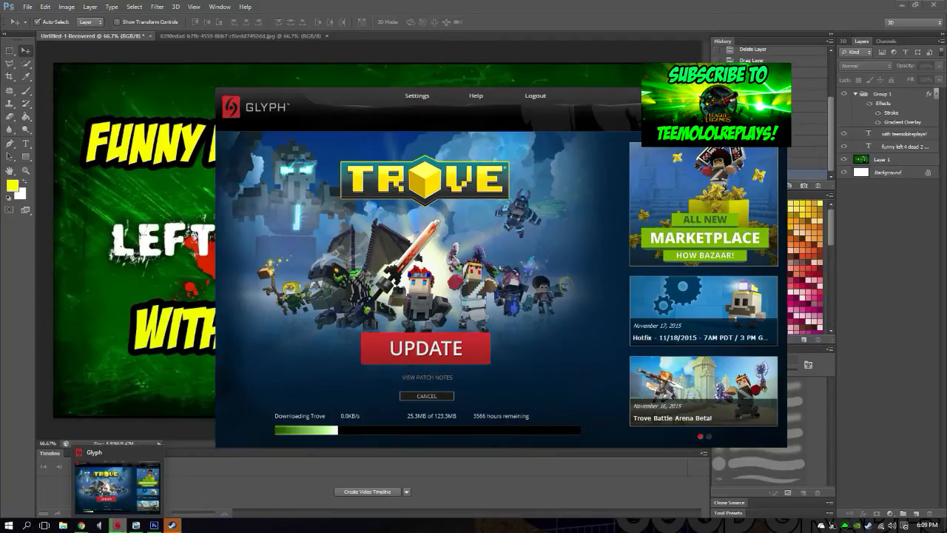
mouse_move(165, 485)
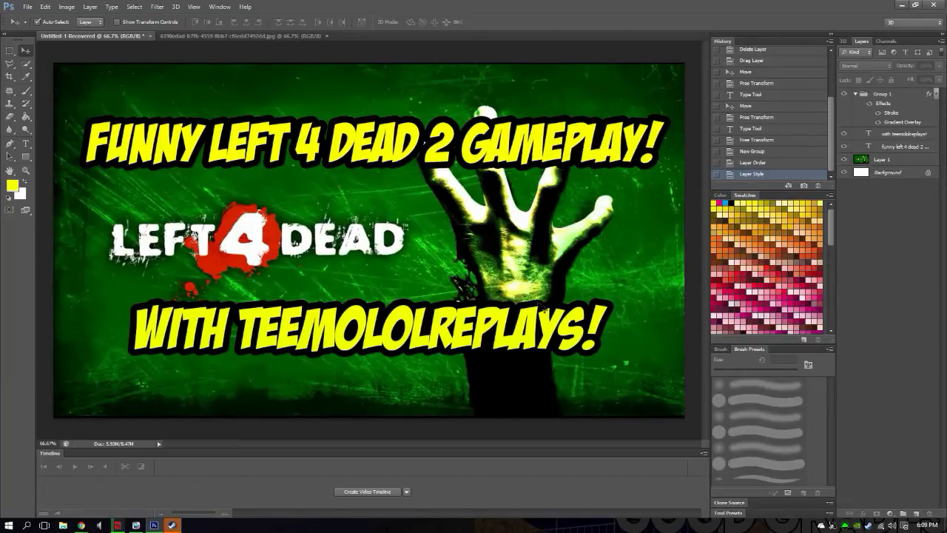
mouse_move(262, 343)
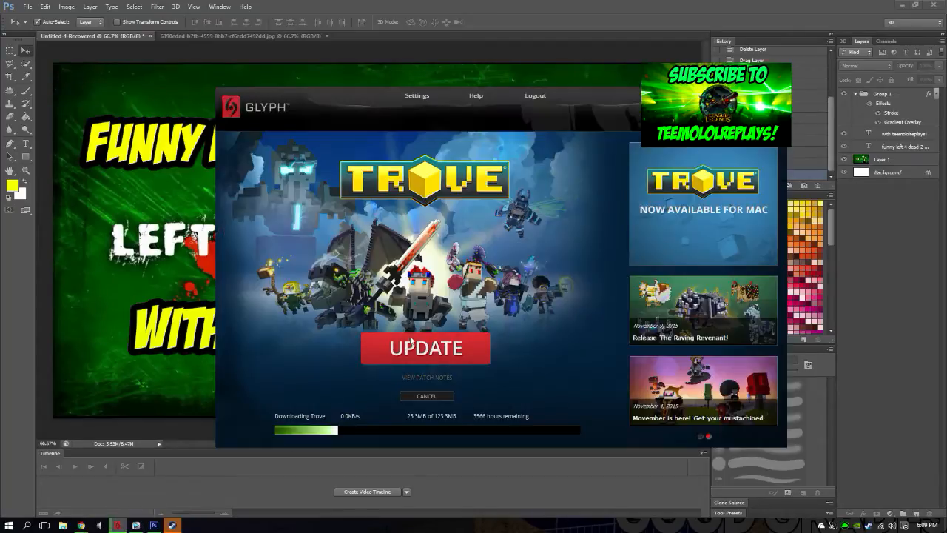
mouse_move(677, 397)
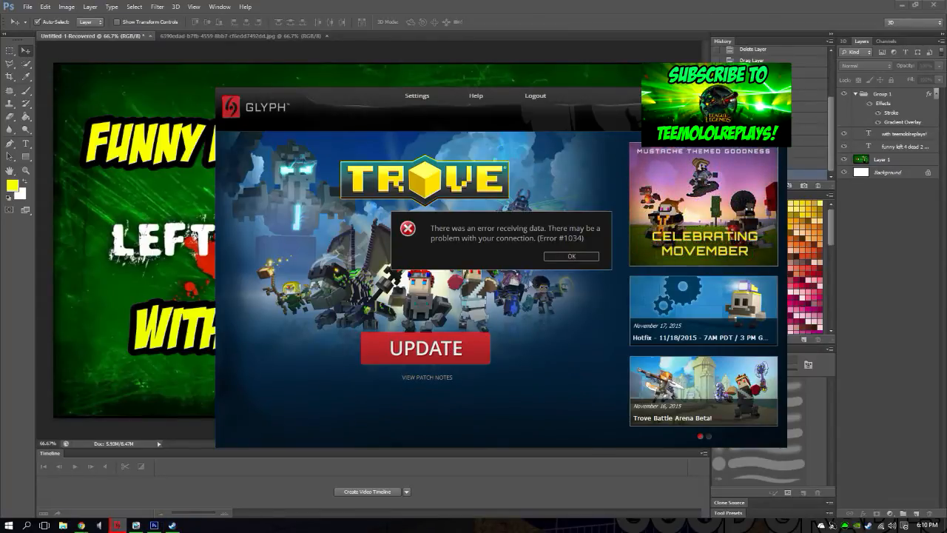
mouse_move(577, 270)
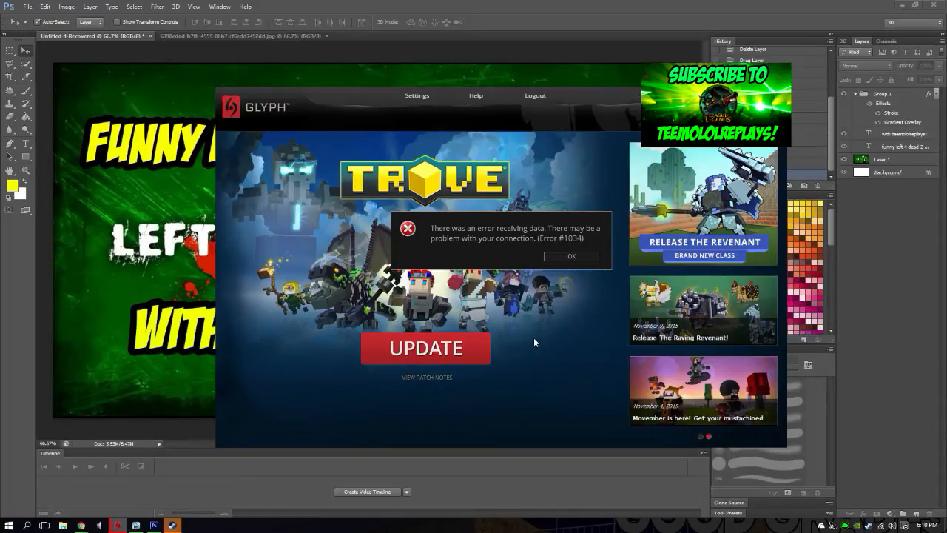
Step: Dismiss the Error #1034 'error receiving data' dialog, returning Trove to its Update screen
click(571, 255)
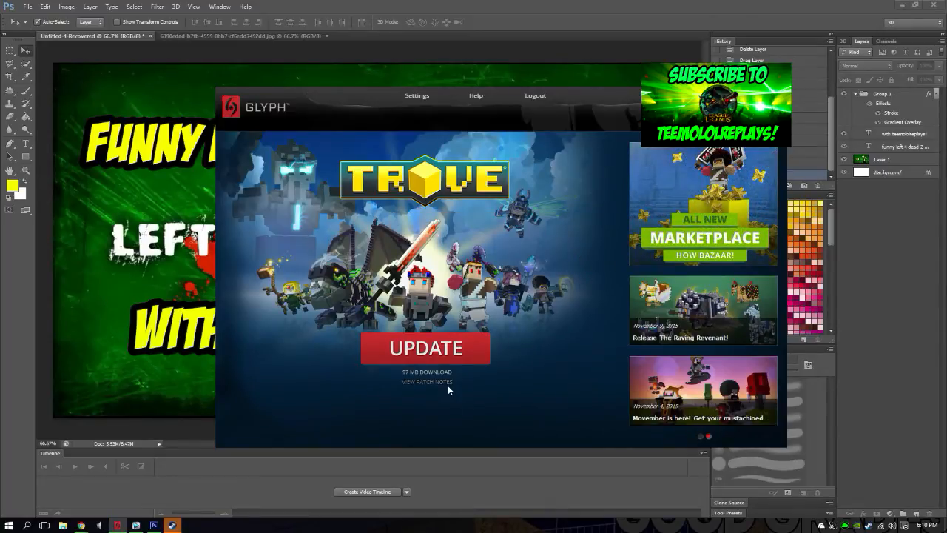
mouse_move(496, 530)
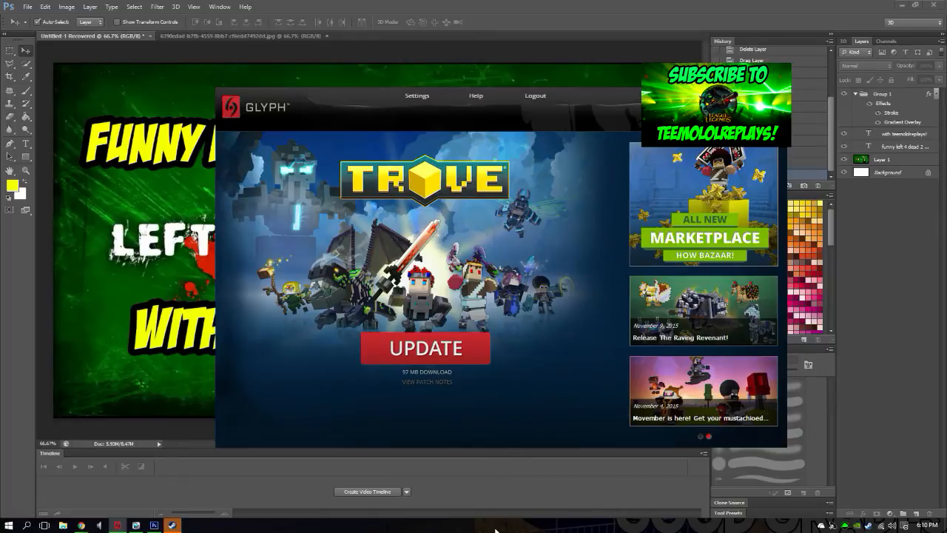